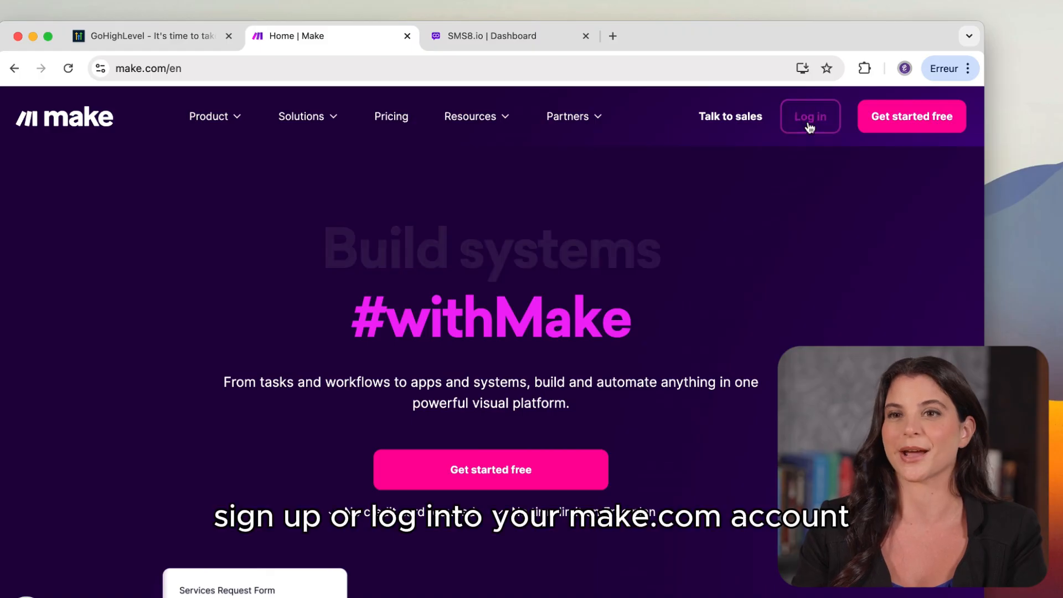
Sign in to Make to reach the My Organization dashboard.
left_click(809, 116)
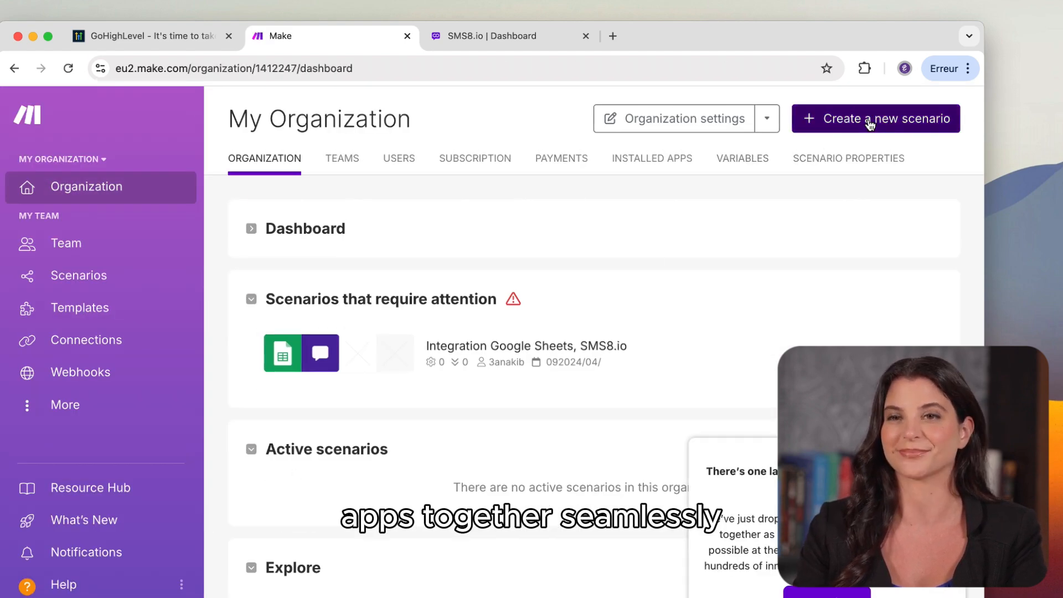
Create a scenario with a GoHighLevel LeadConnector trigger followed by an SMS8.io Send a Message module.
left_click(876, 119)
type("gohi")
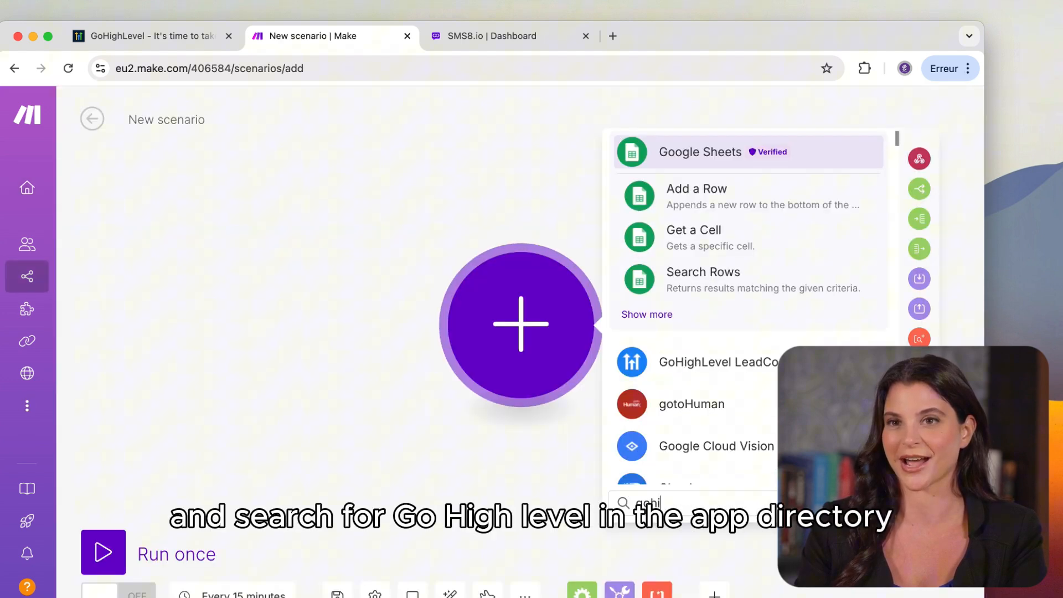
left_click(718, 361)
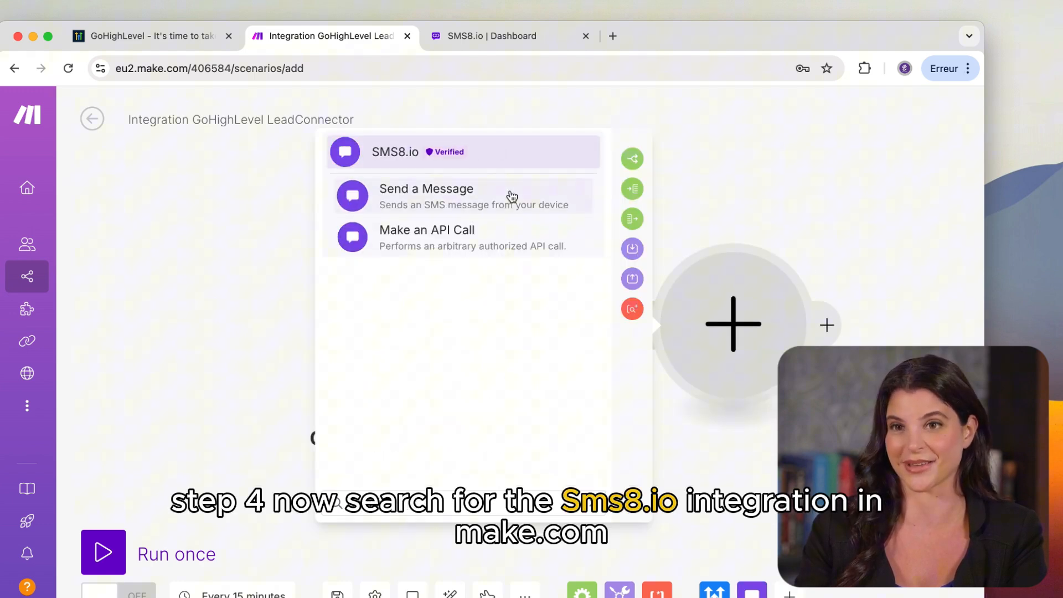
left_click(426, 196)
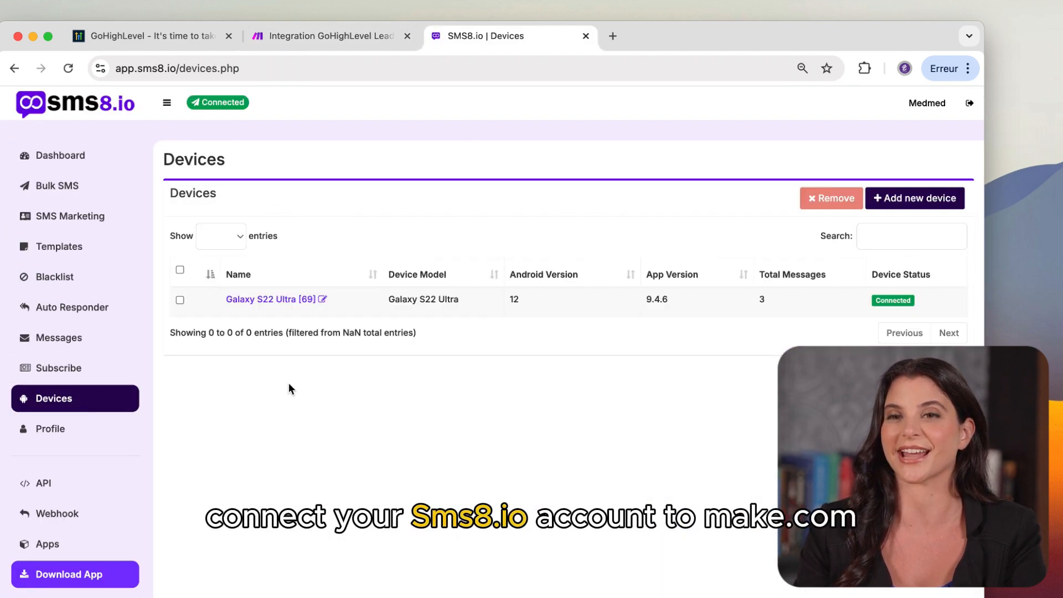
mouse_move(345, 307)
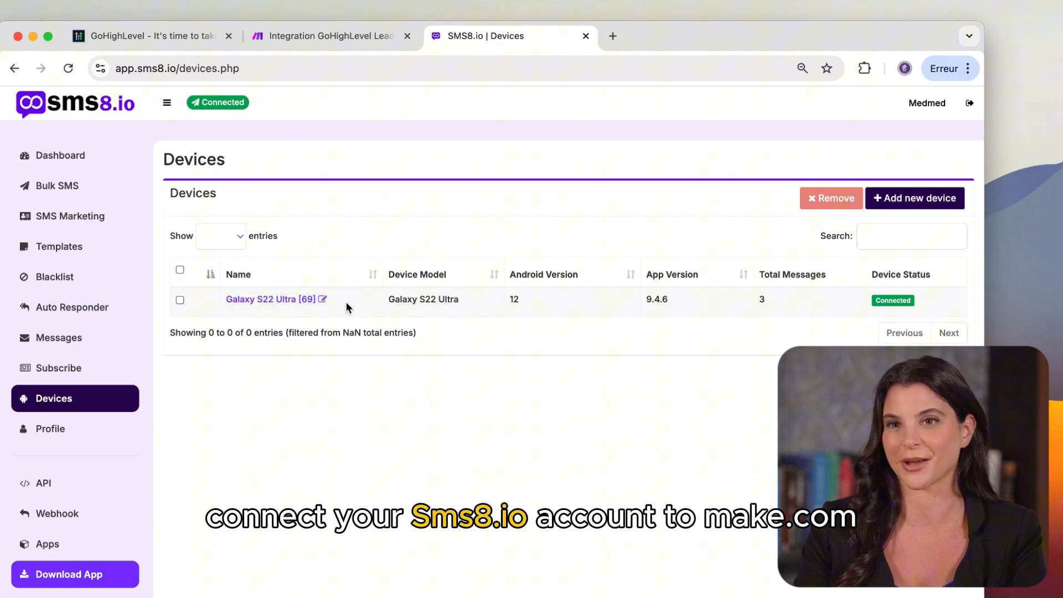
Check the SMS8.io Devices page for the connected Galaxy S22 Ultra phone.
left_click(43, 483)
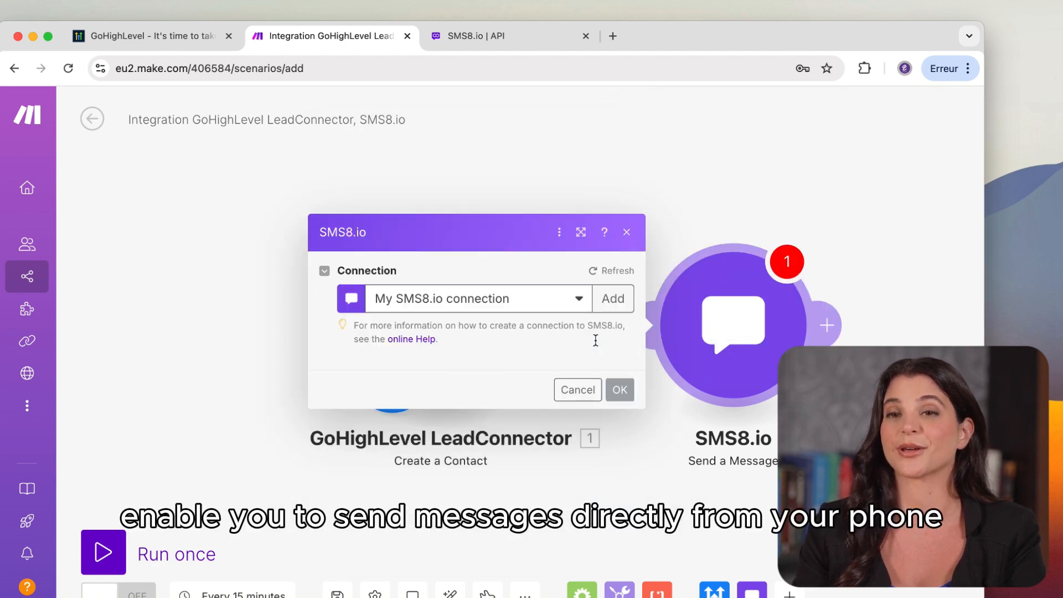
Set Galaxy S22 Ultra as the sender device and begin filling the Phone Number field.
left_click(483, 320)
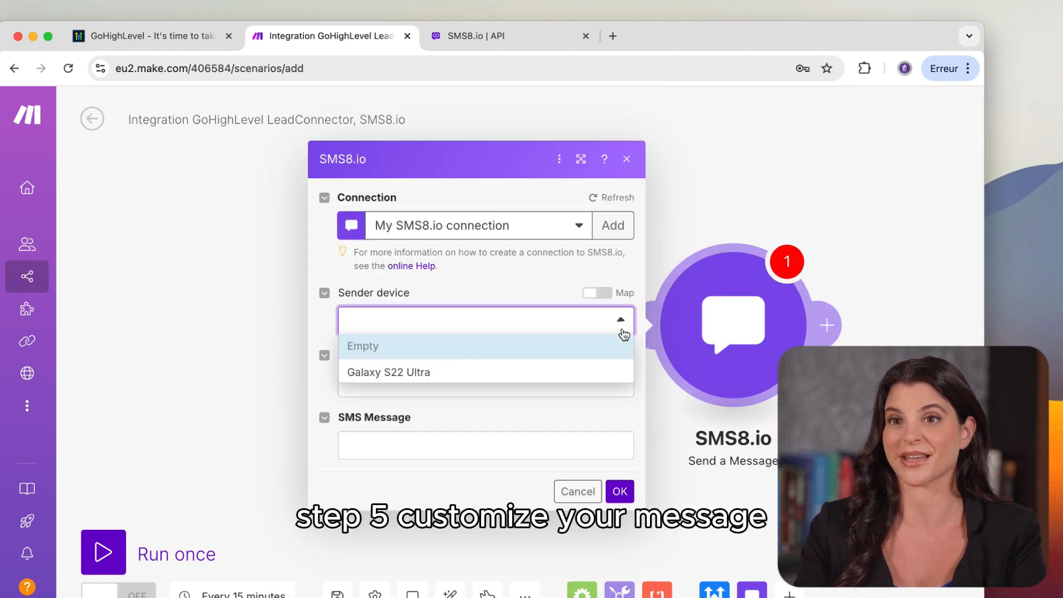
left_click(388, 372)
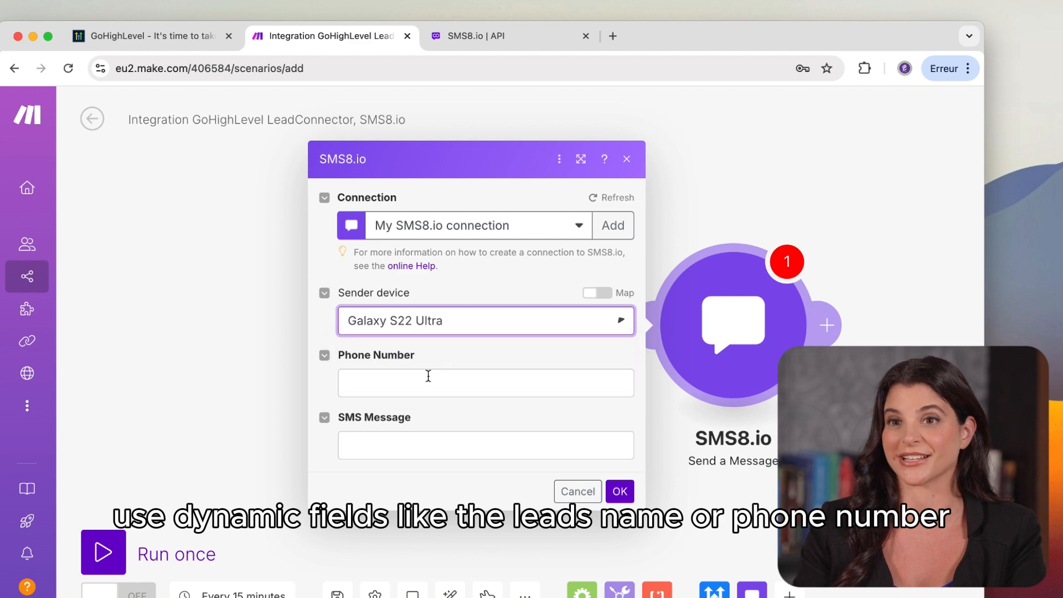
left_click(485, 382)
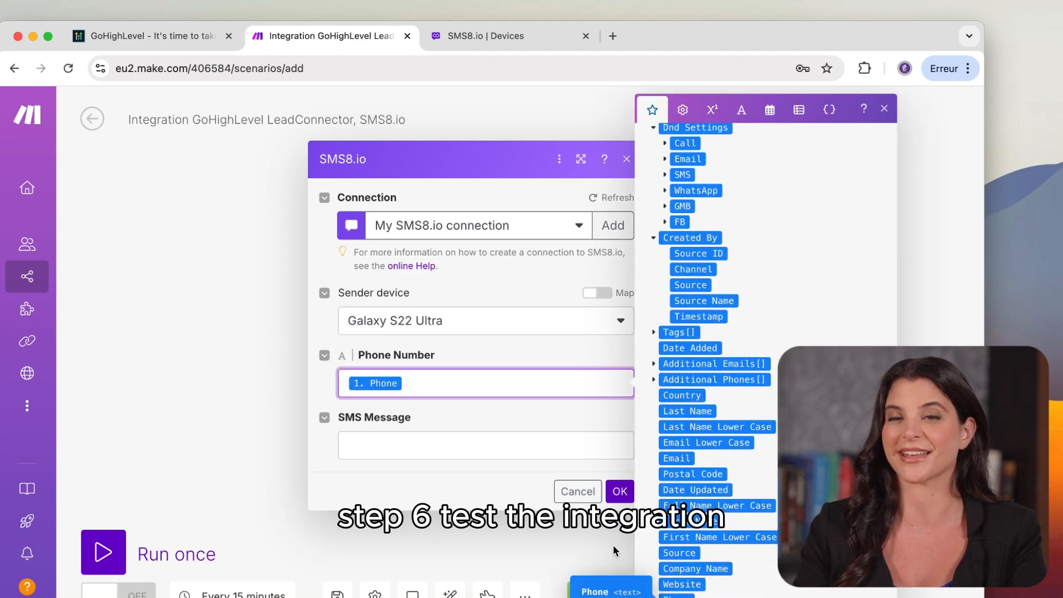
Write the SMS as 'hello' plus the lead's First Name and 'your mess…', then save the module.
type("hello 1. First Name")
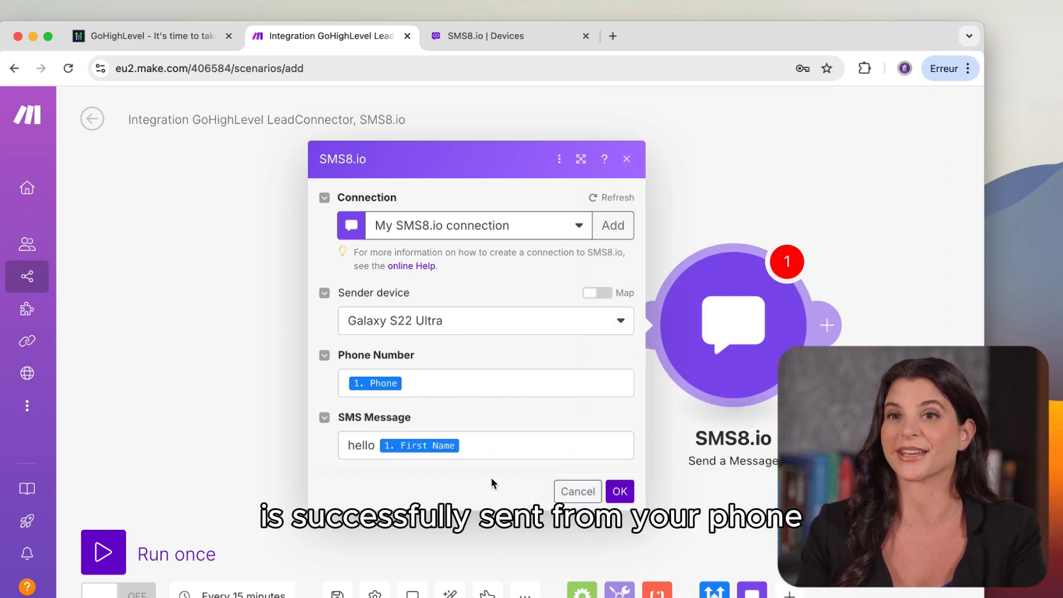
left_click(484, 446)
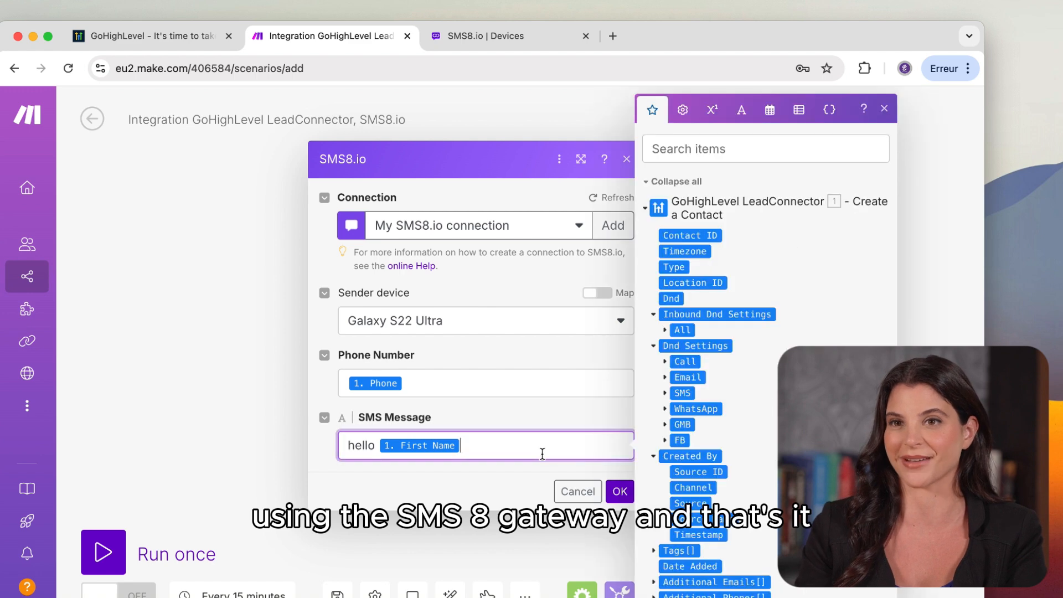
type("your mess")
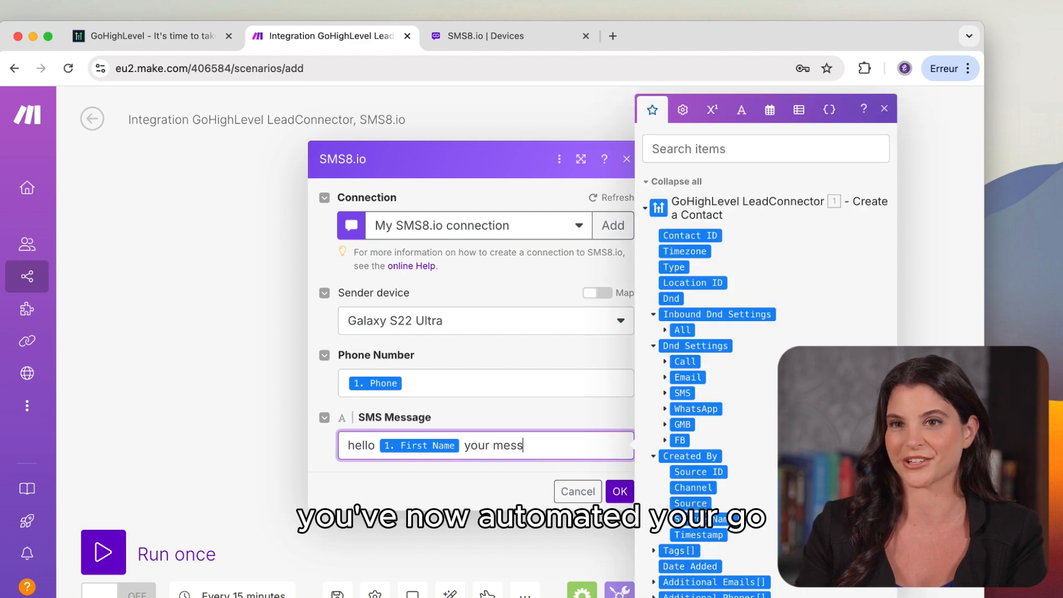
left_click(618, 491)
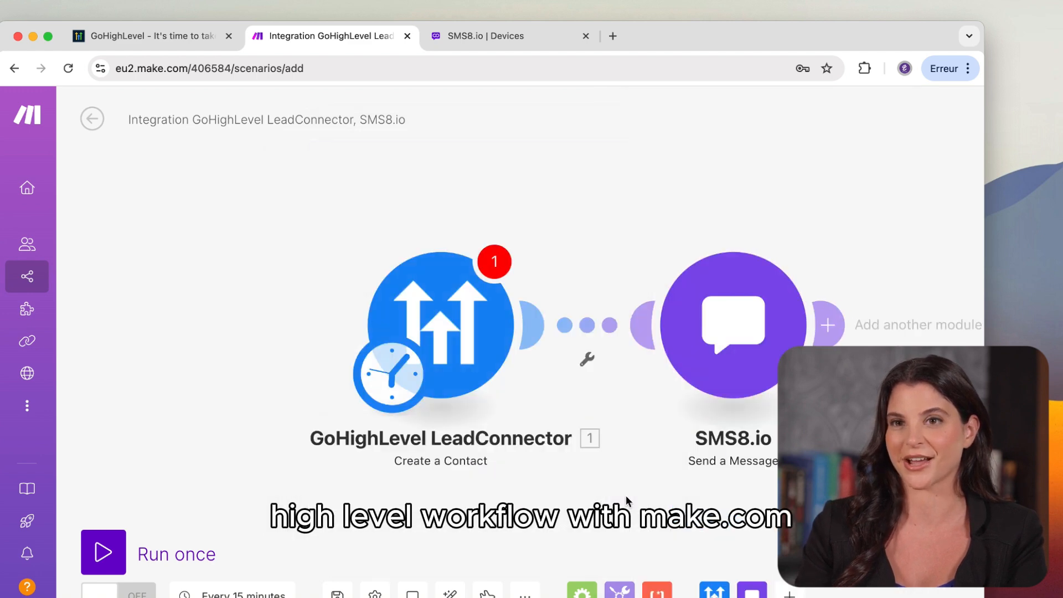